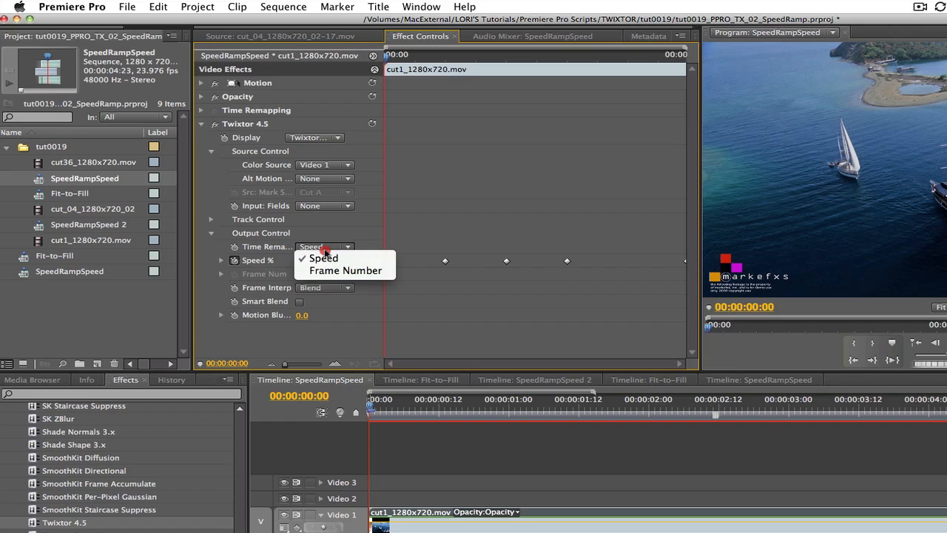
mouse_move(344, 270)
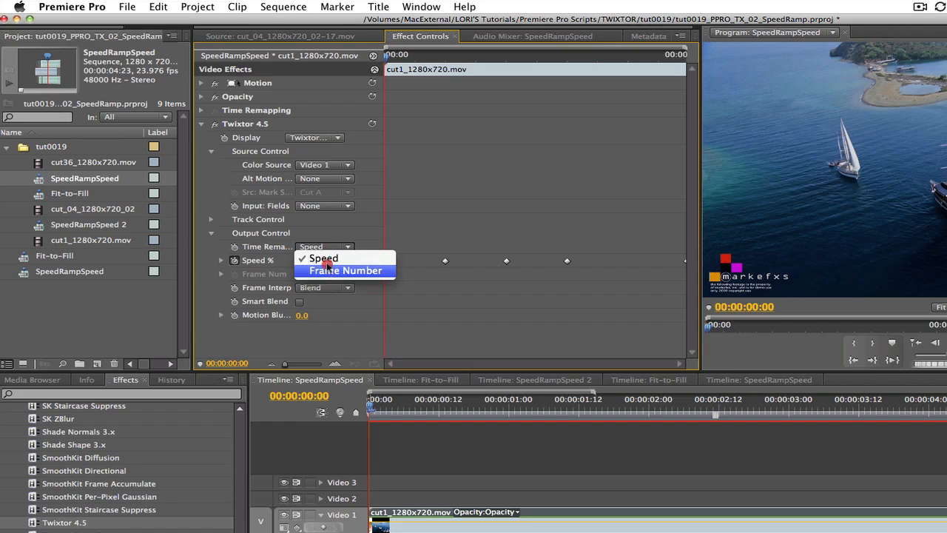
Step: Show the SpeedRampSpeed sequence with cut_04 as source and the cut1 clip on the timeline
click(323, 258)
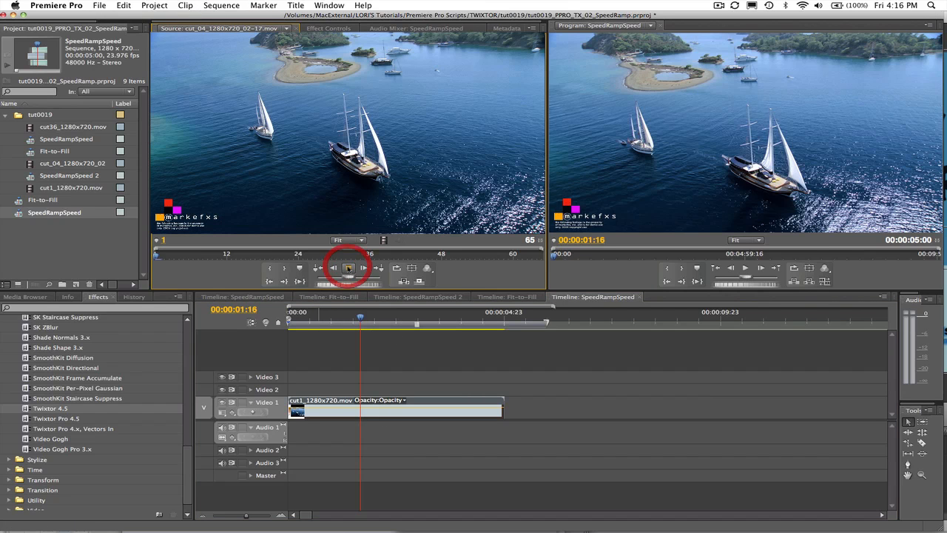
mouse_move(348, 268)
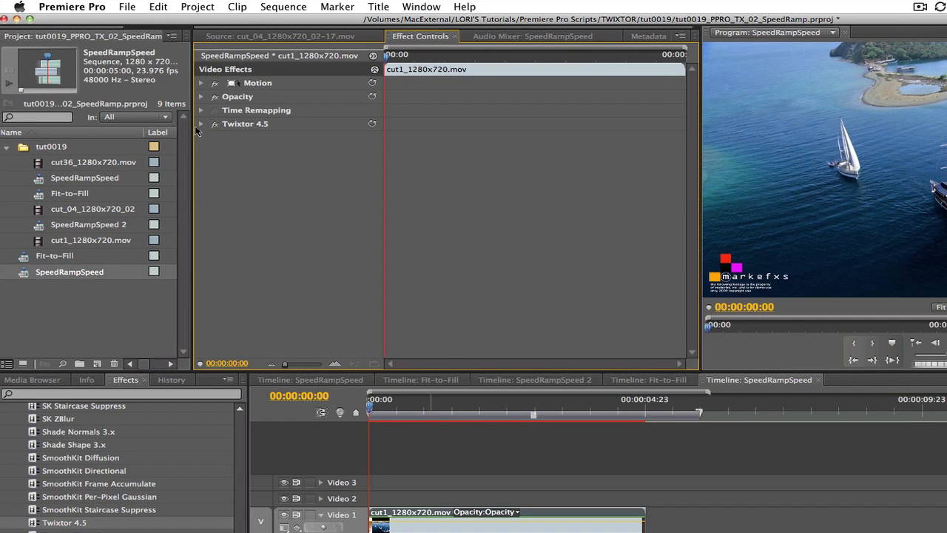
Step: Expand cut1's Twixtor 4.5, keep Display on Twixtored Output, and expand Source Control
click(201, 124)
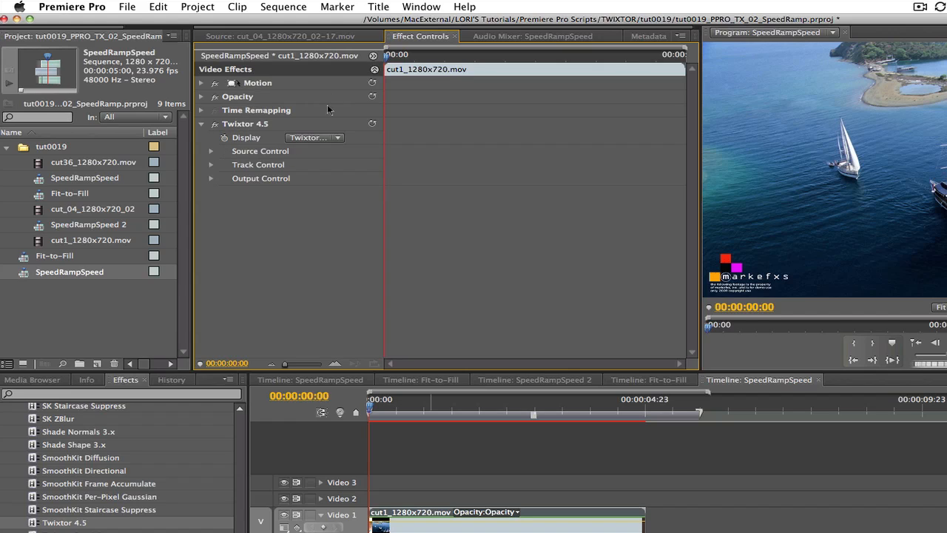
click(314, 137)
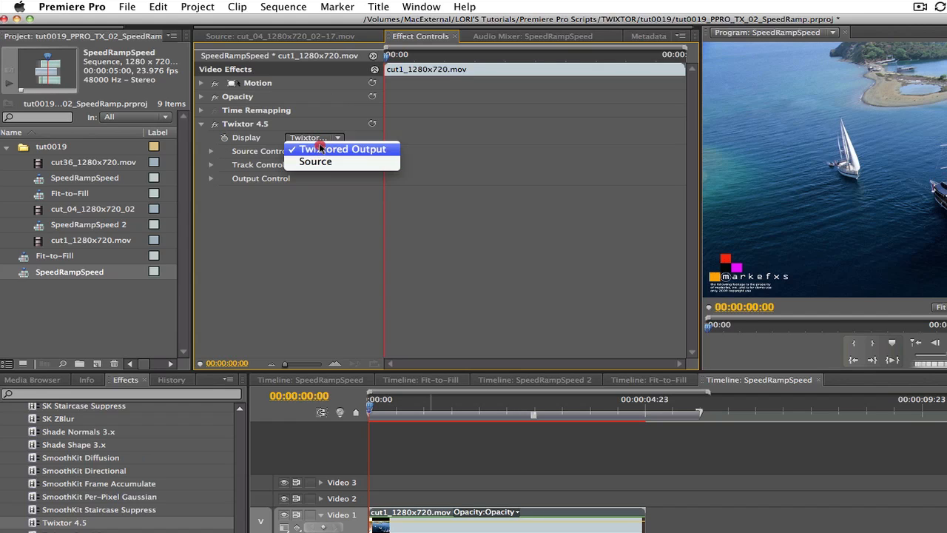
click(343, 148)
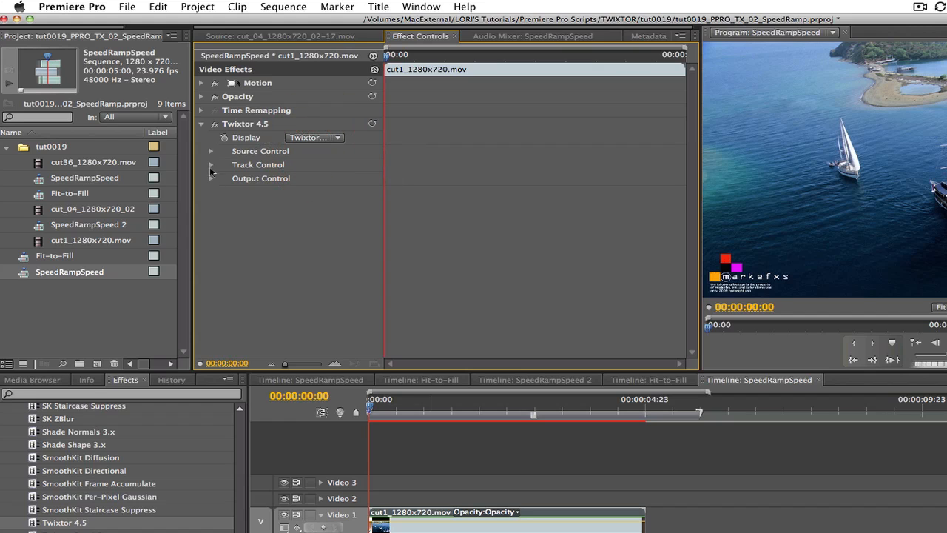
click(324, 205)
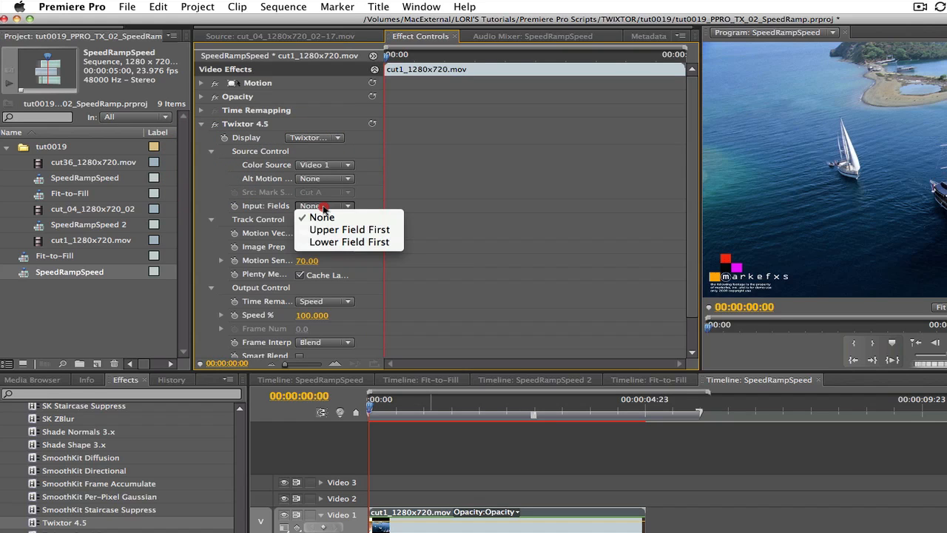
mouse_move(348, 241)
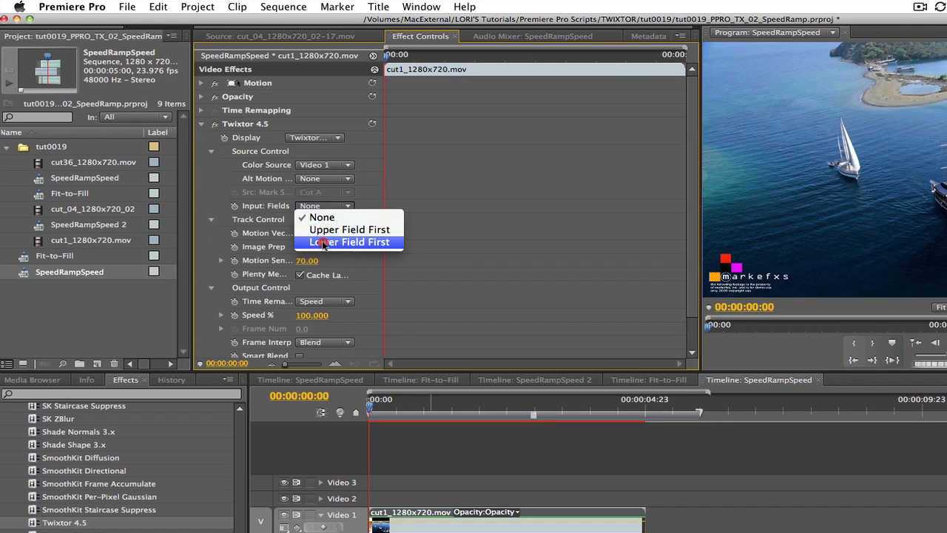
mouse_move(322, 217)
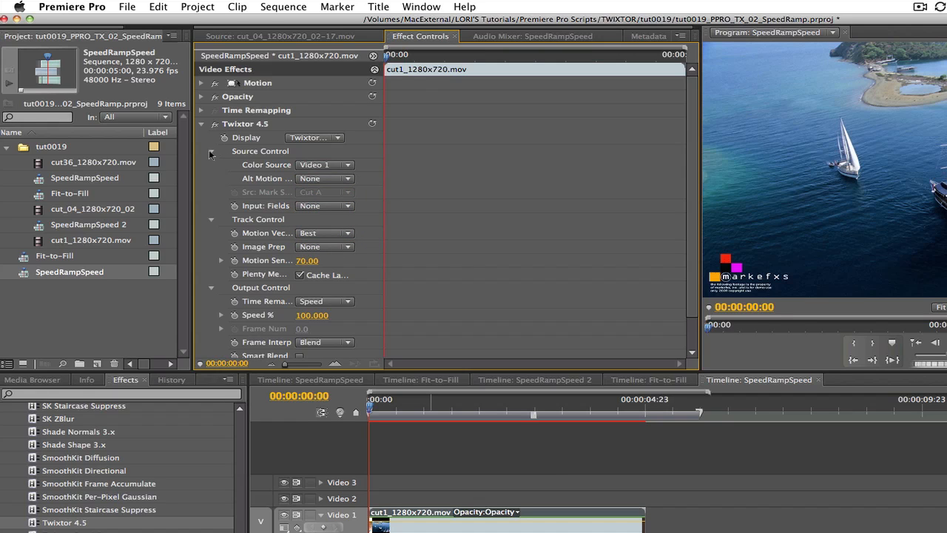
Step: Collapse Twixtor's Source Control and keep Time Remap Mode set to Speed
click(212, 151)
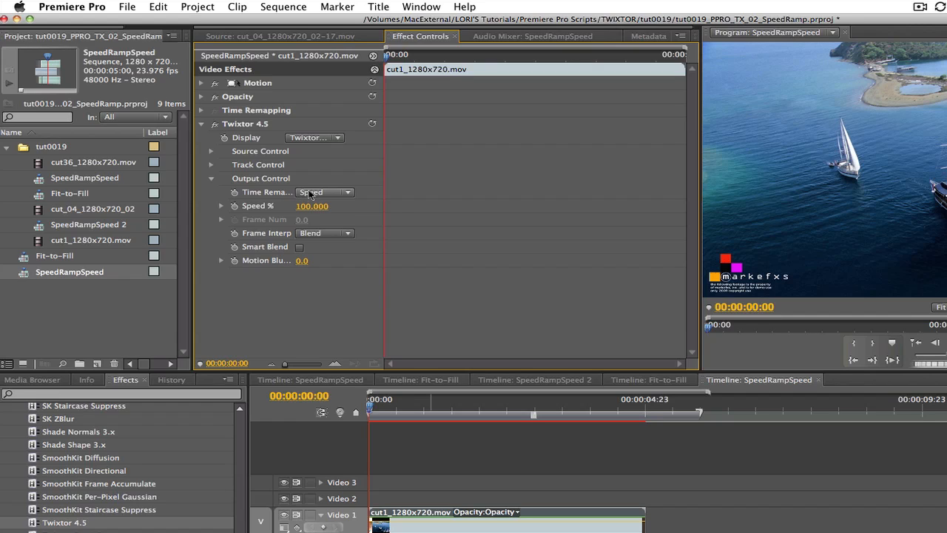
click(324, 192)
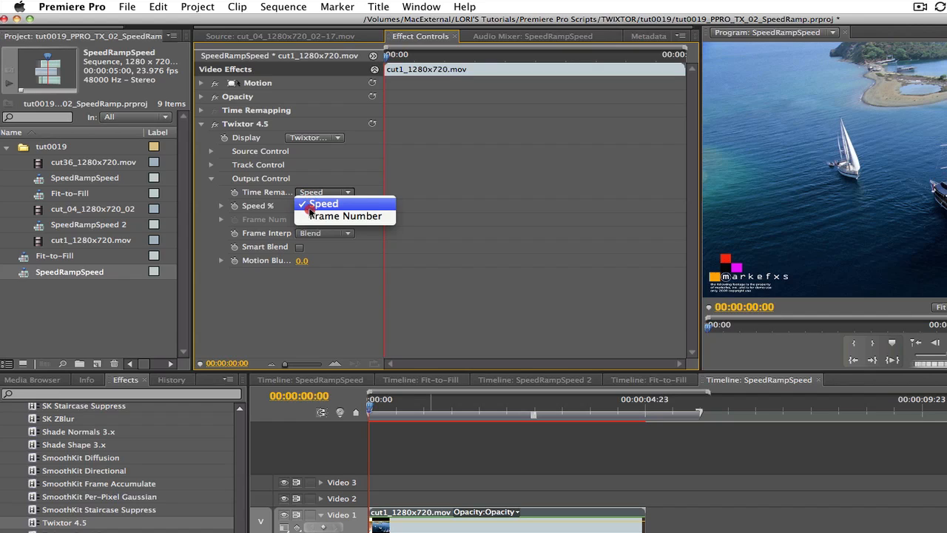
mouse_move(346, 215)
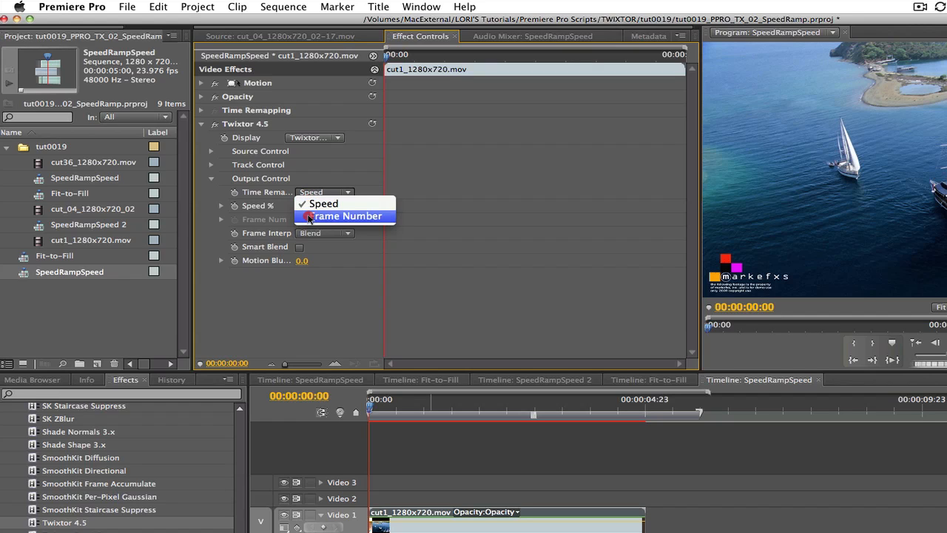
click(324, 203)
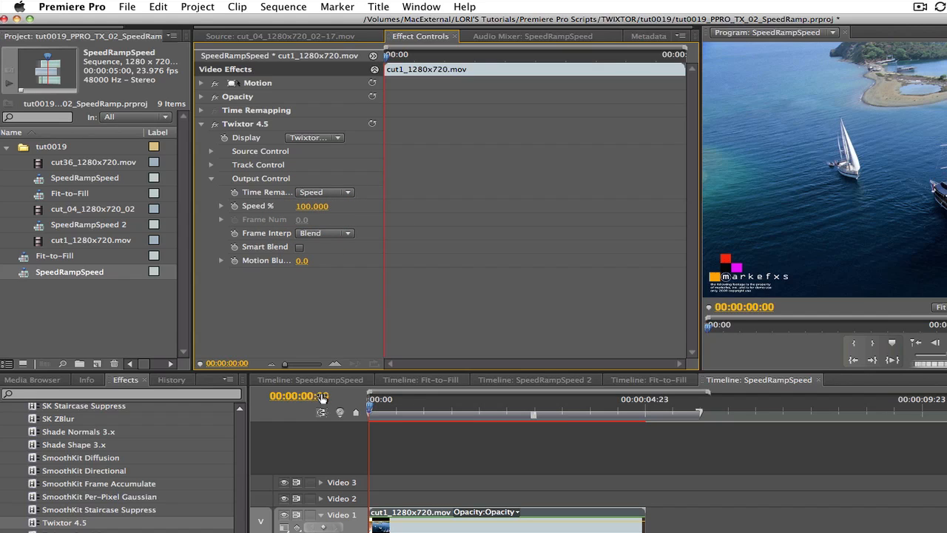
mouse_move(322, 396)
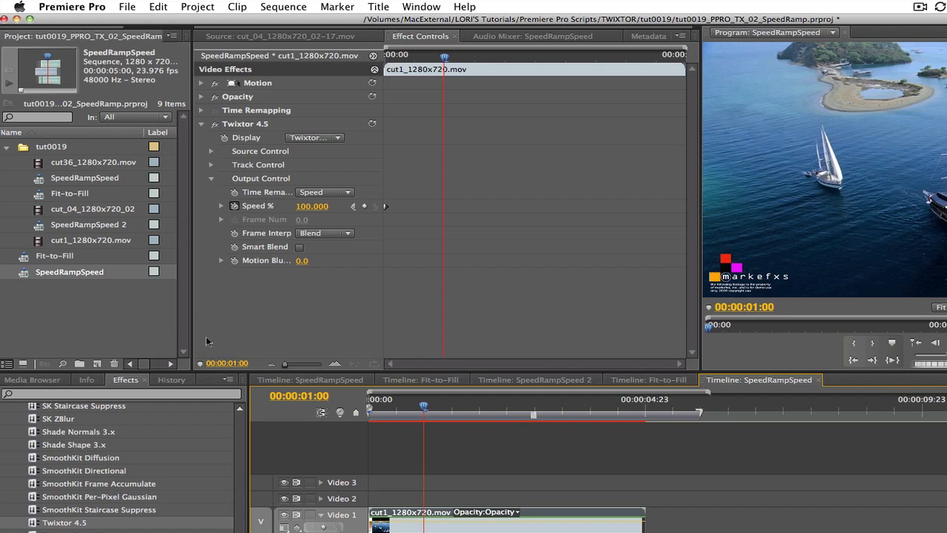
Step: Keyframe Twixtor Speed % from 1s: 200% at 2s, 10% at 3s, 100% at 5s
click(312, 205)
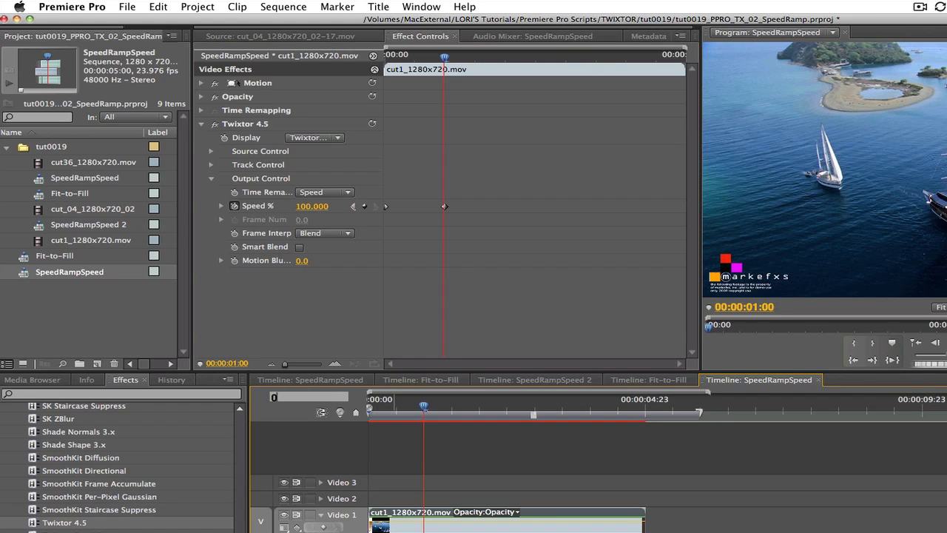
click(299, 395)
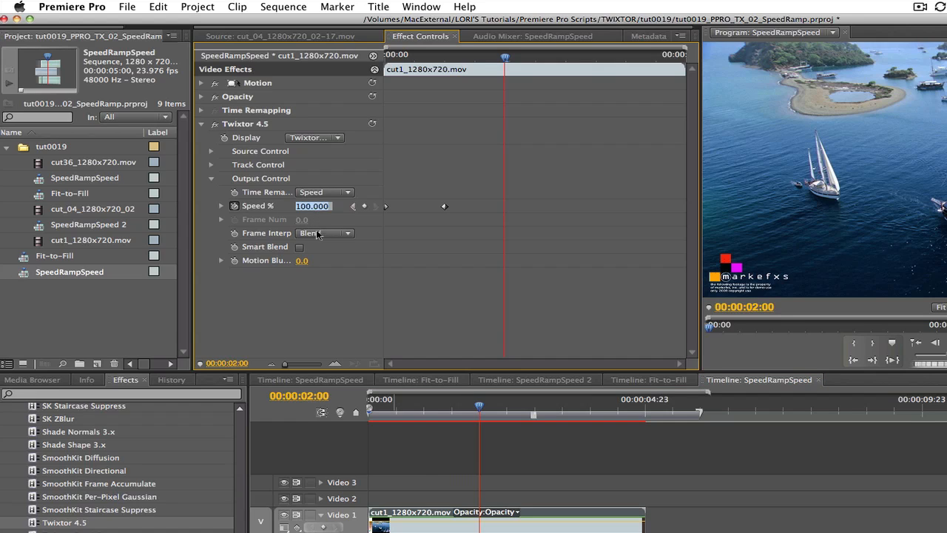
text(200)
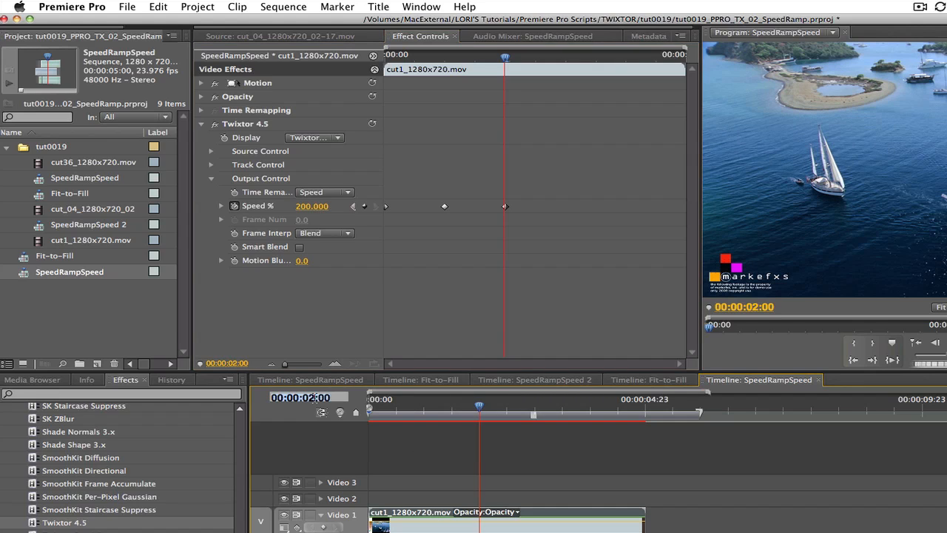
mouse_move(322, 412)
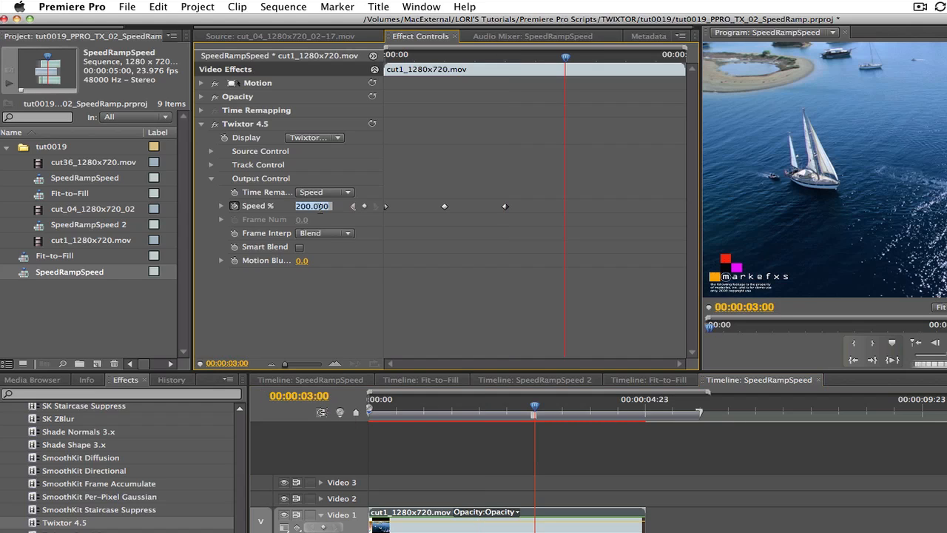
text(10)
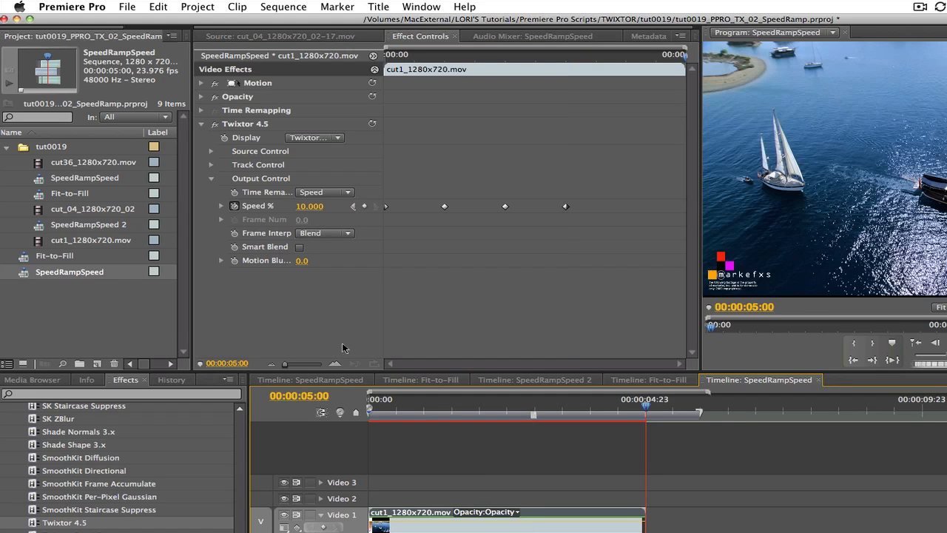
double_click(309, 206)
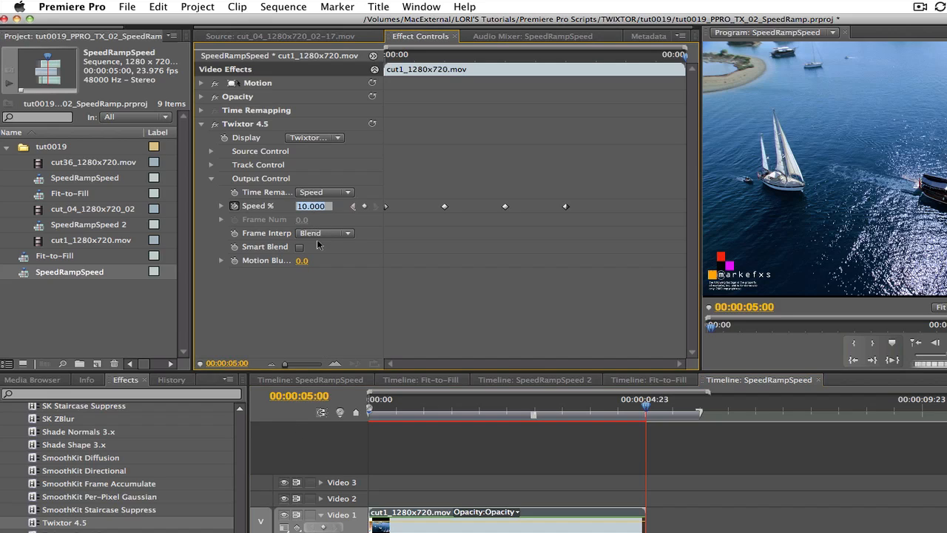
text(100.00)
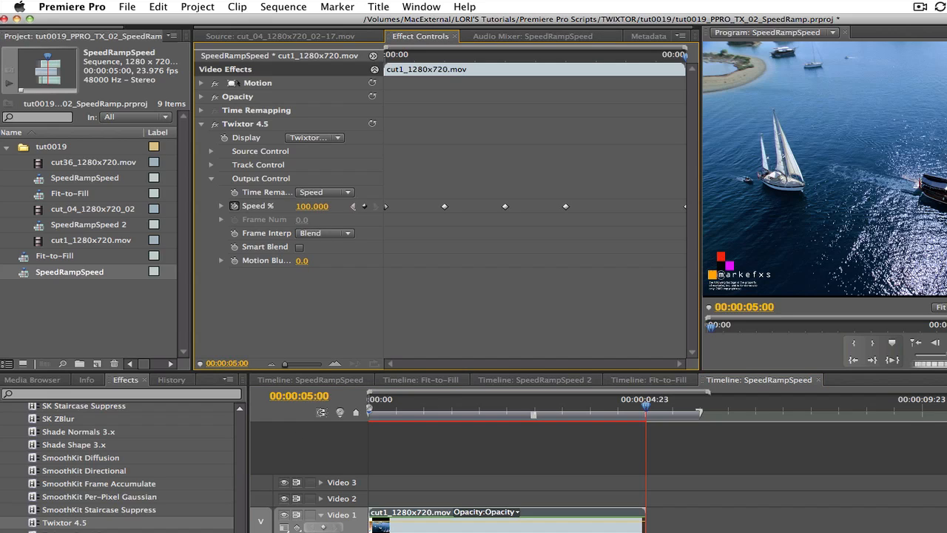
mouse_move(432, 462)
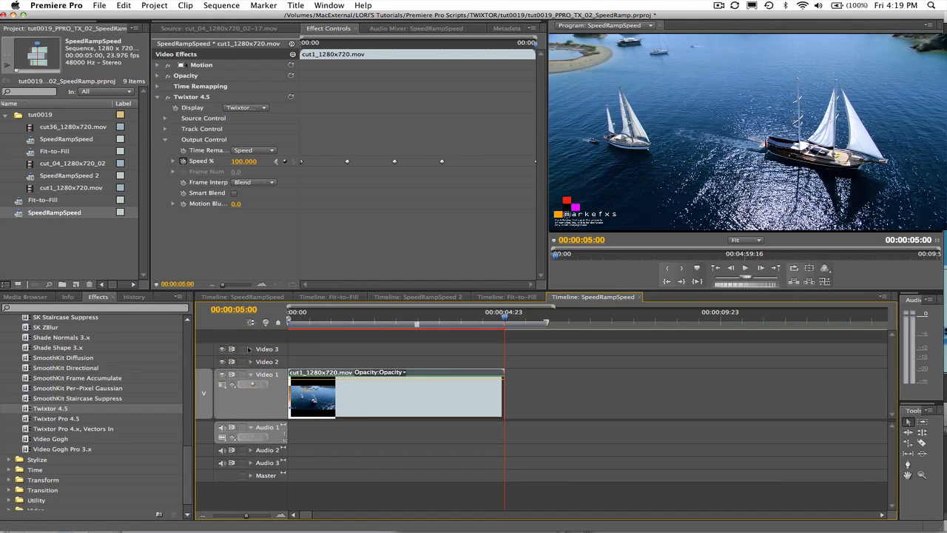
mouse_move(247, 348)
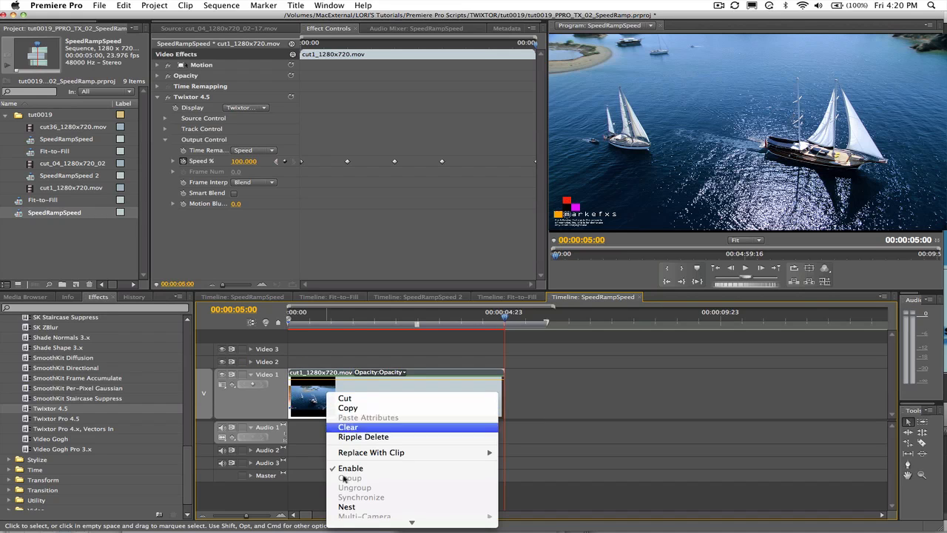
mouse_move(378, 520)
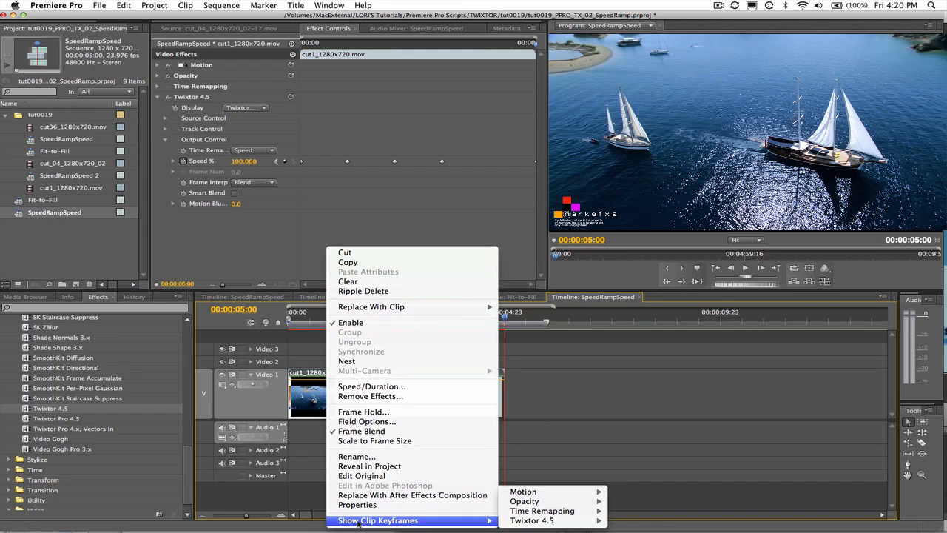
mouse_move(531, 520)
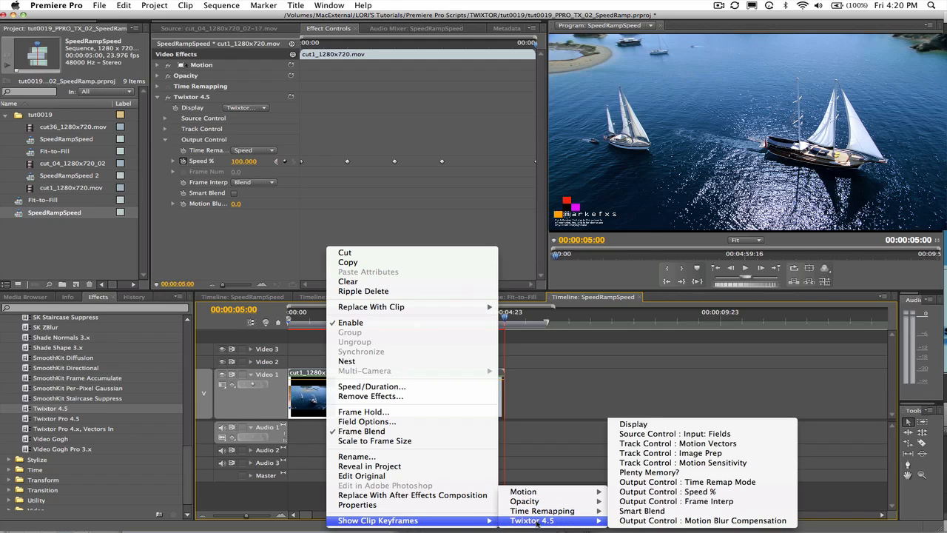
mouse_move(641, 510)
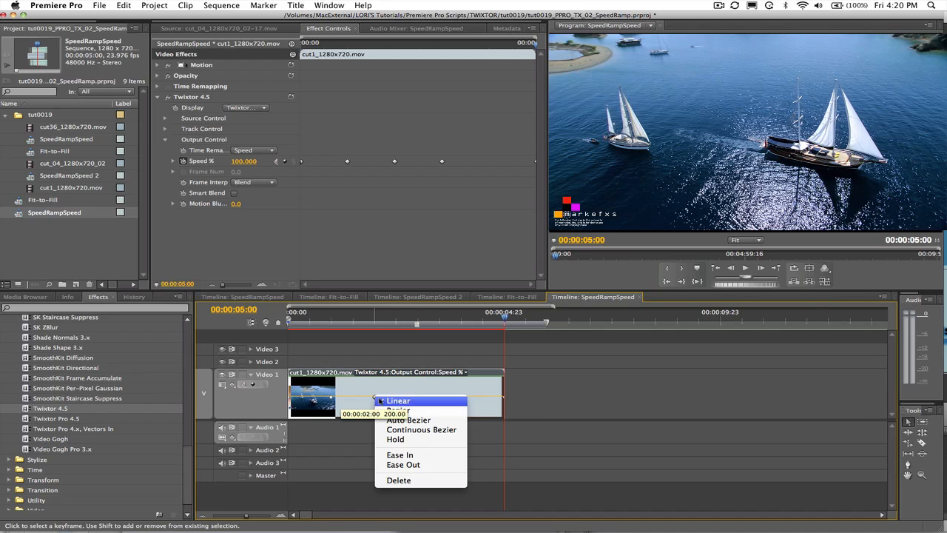
mouse_move(421, 430)
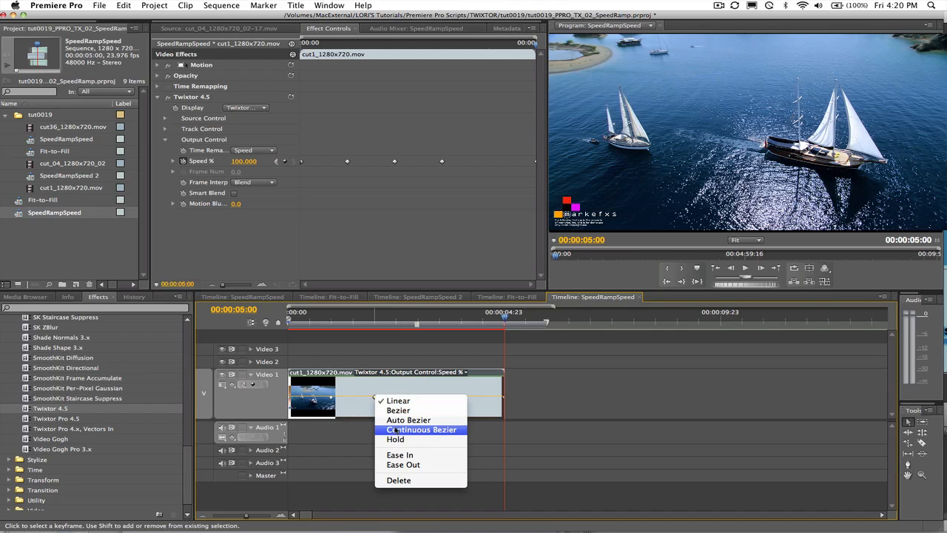
mouse_move(403, 464)
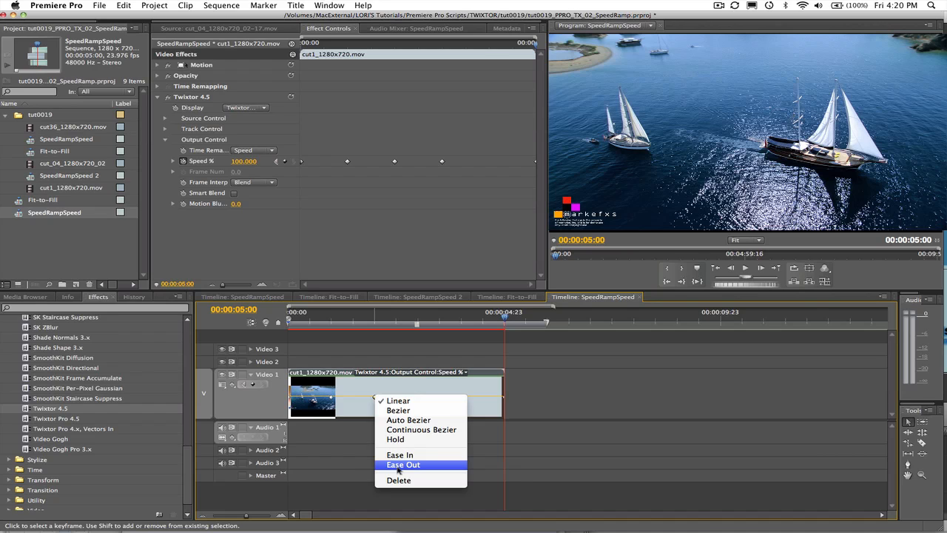
Step: Shape the 200% Speed % keyframe's Bezier handles into a smoother ramp
click(403, 465)
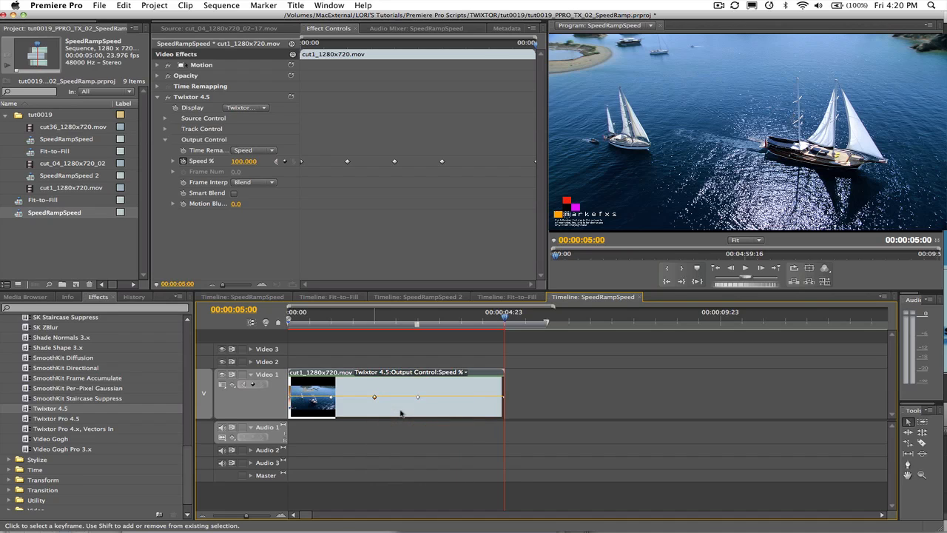
click(374, 397)
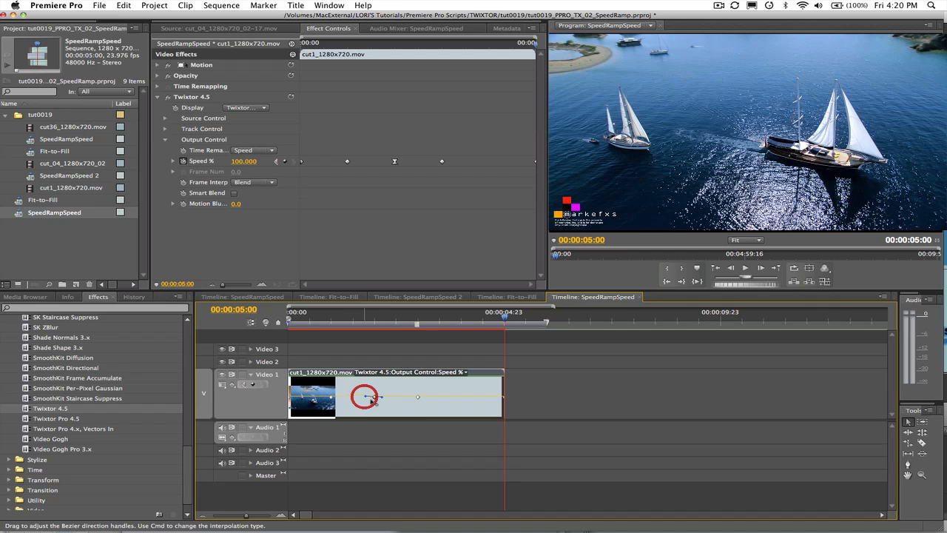
drag(364, 396, 383, 400)
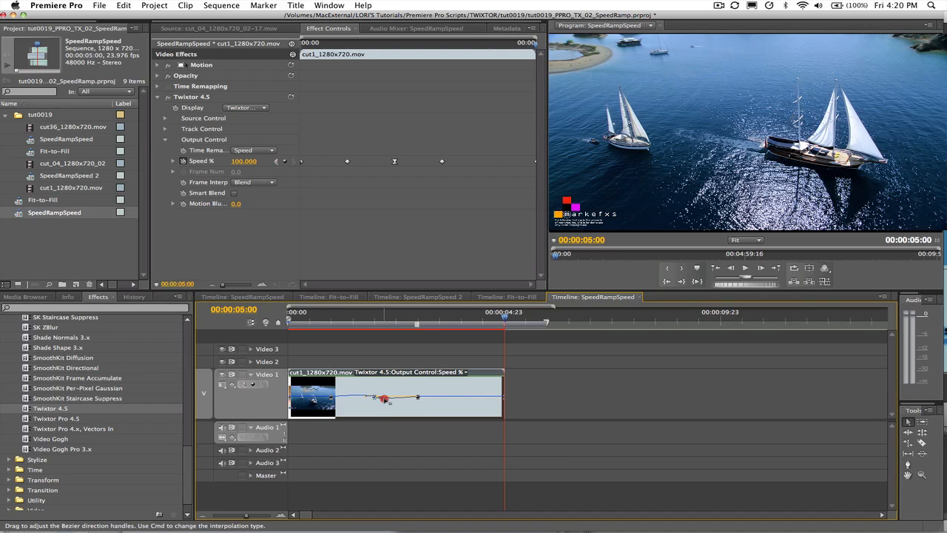
click(220, 5)
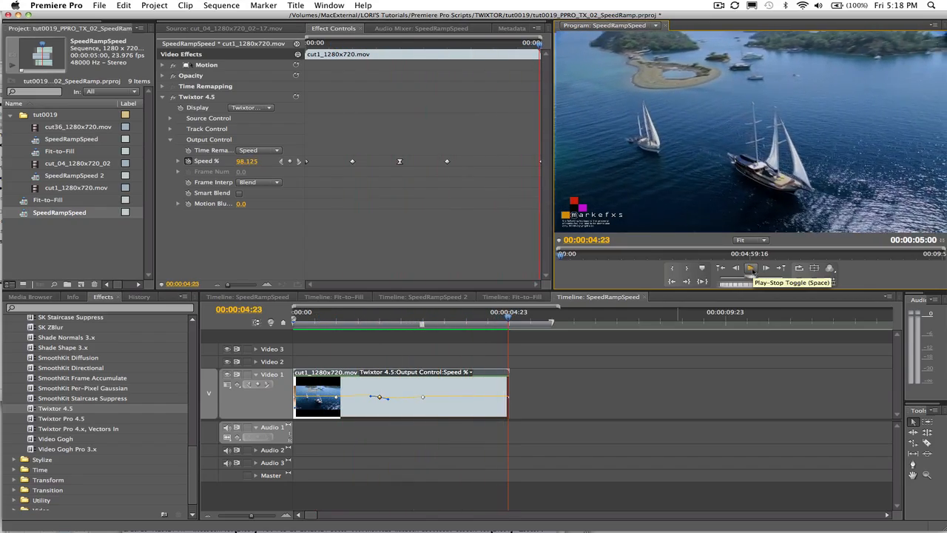
Step: Play back the smoothed speed ramp on cut1
click(511, 297)
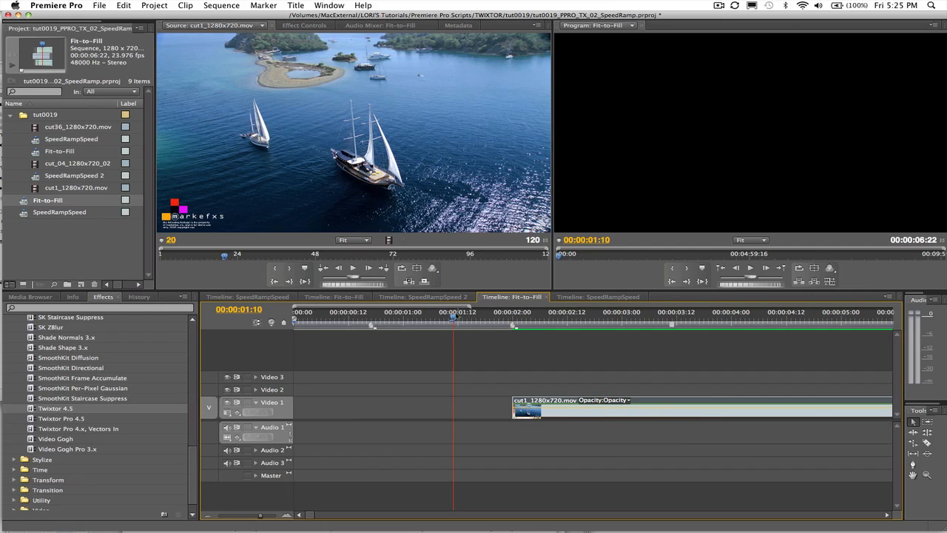
Step: Place cut_04 on Video 2 above the two-second gap with Twixtor 4.5 applied
click(516, 330)
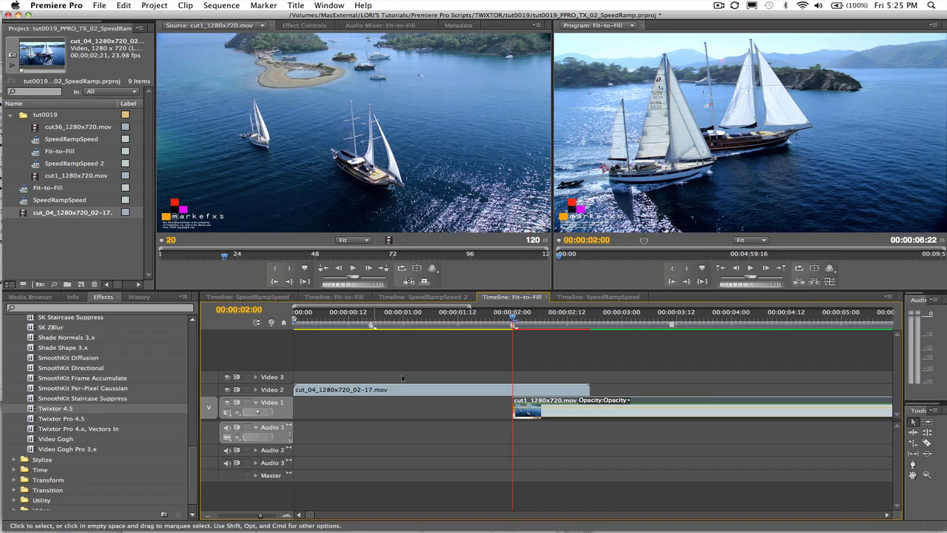
click(585, 326)
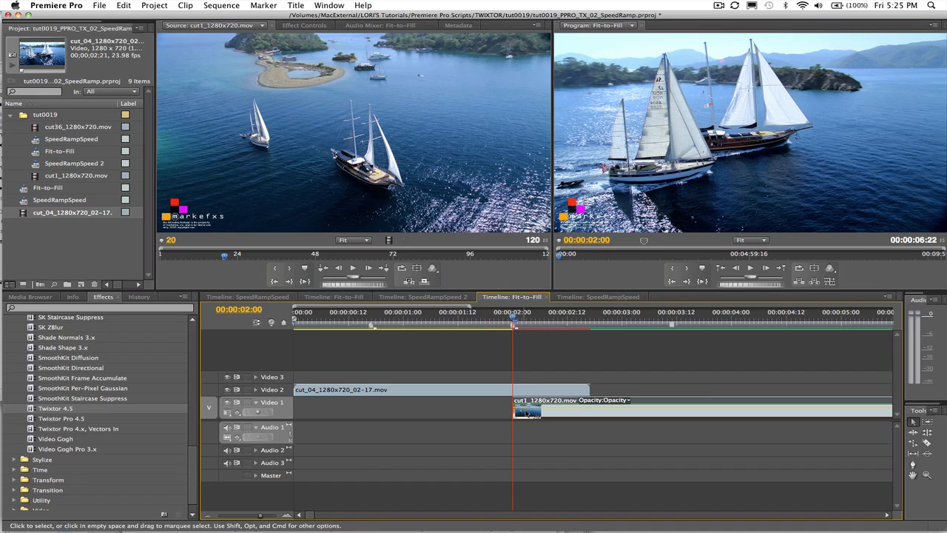
mouse_move(706, 412)
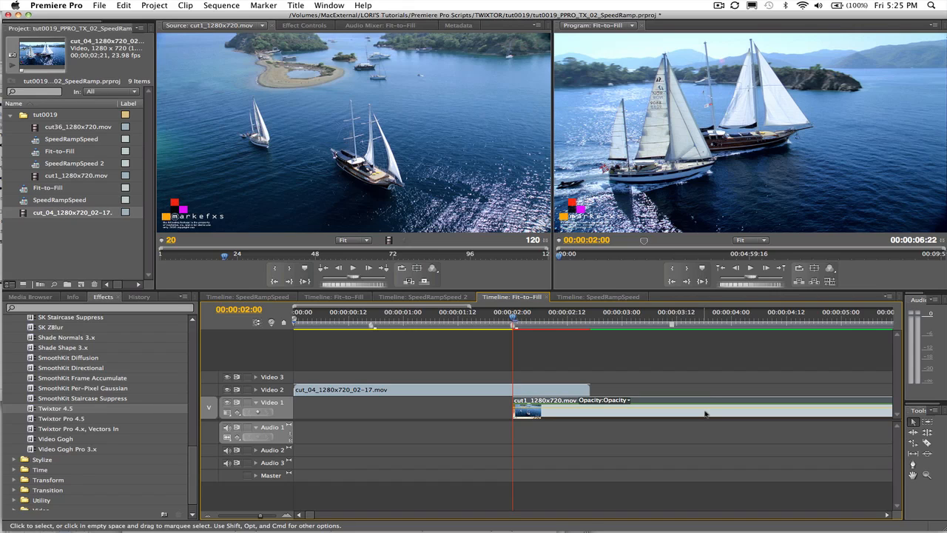
mouse_move(705, 409)
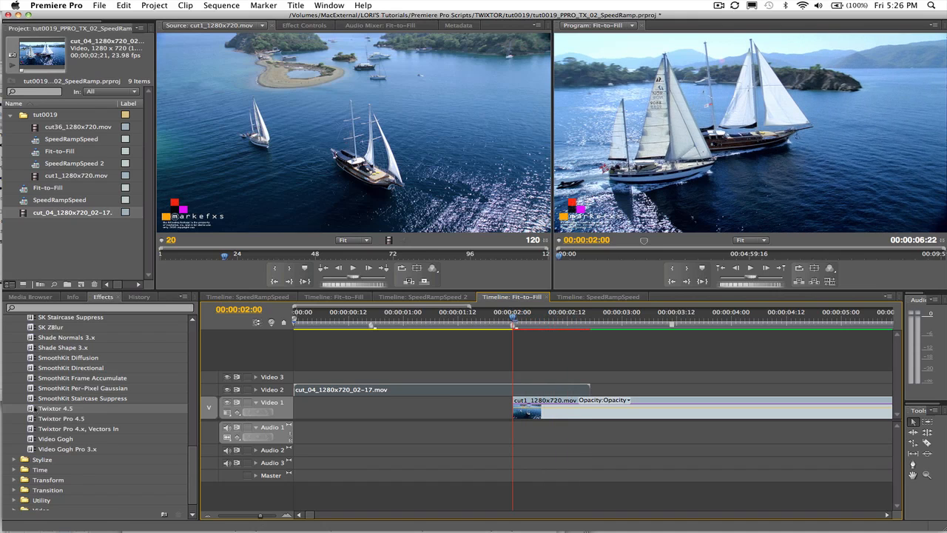
click(392, 389)
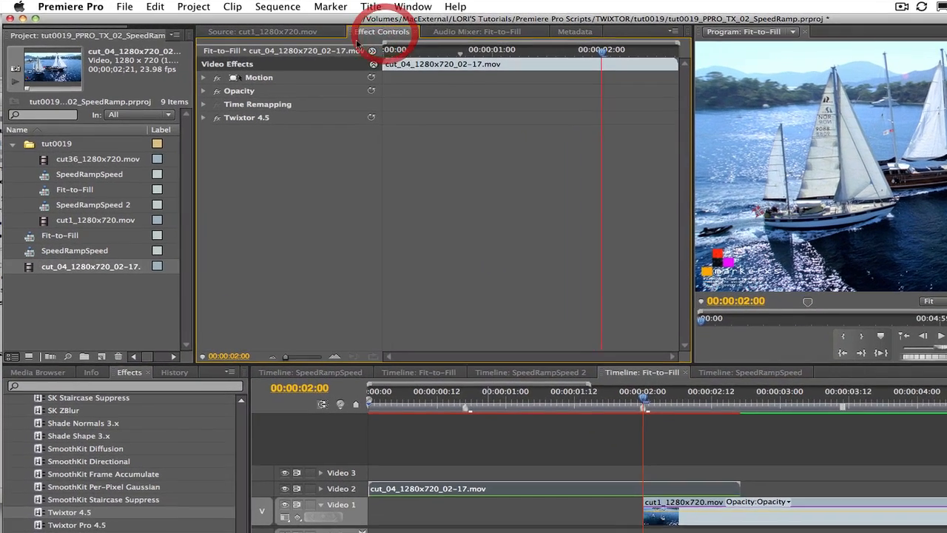
Step: Set cut_04's Twixtor Display to Source, Input Fields to None, Time Remapping to Frame Number
click(204, 117)
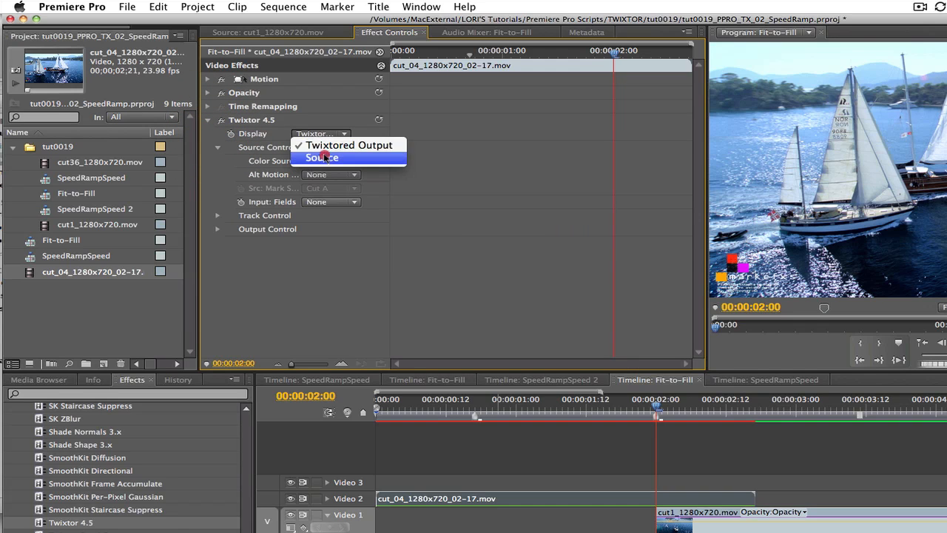
click(322, 158)
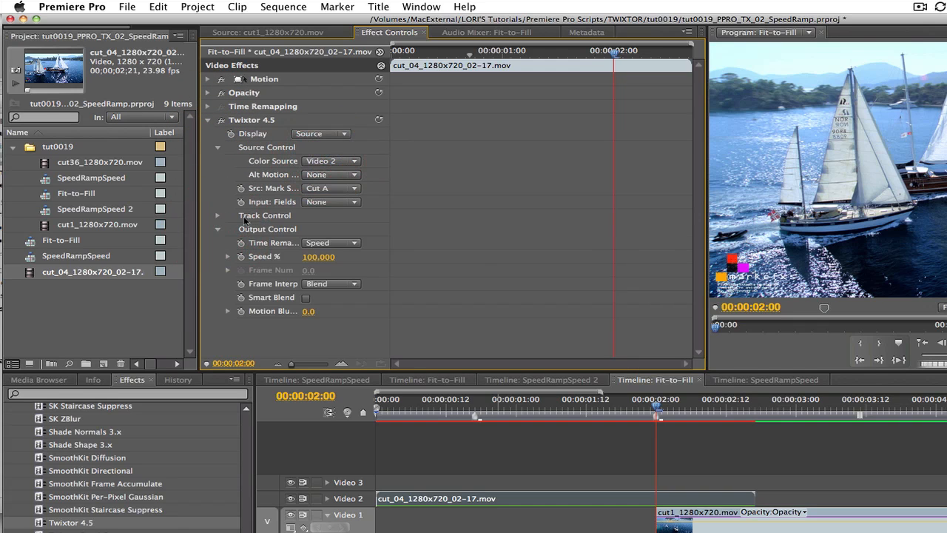
click(331, 201)
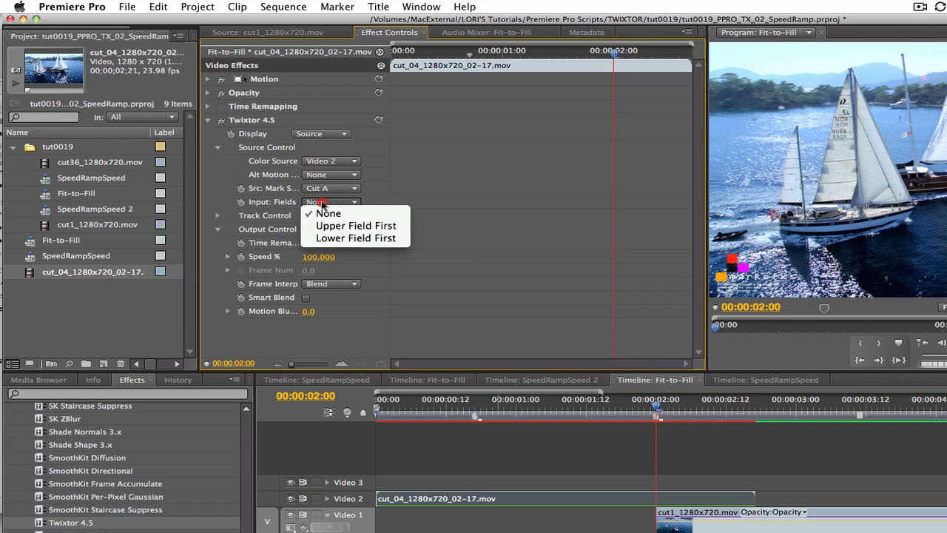
click(328, 213)
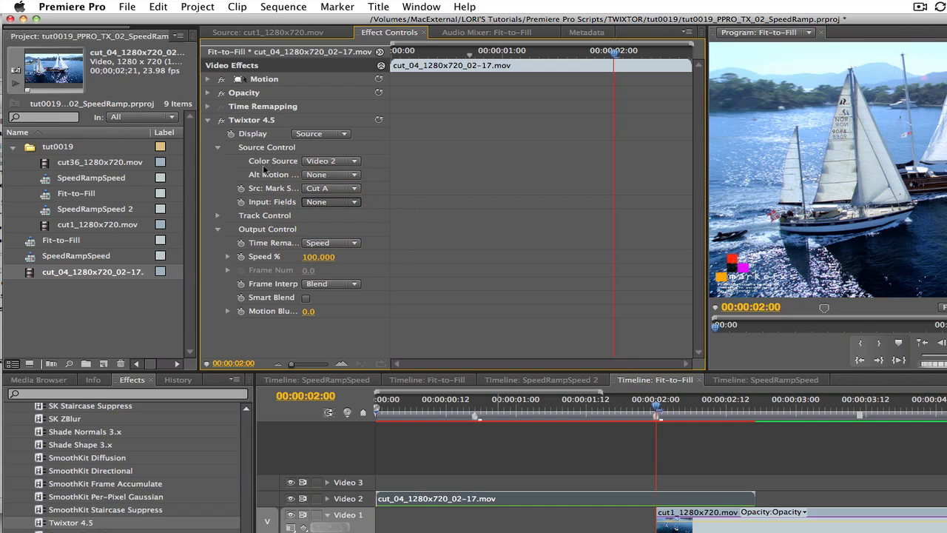
click(330, 242)
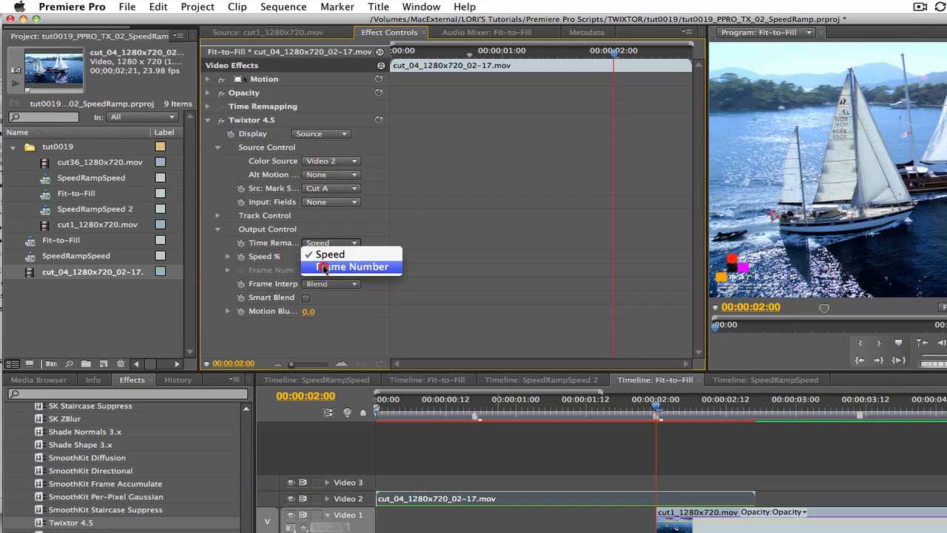
click(353, 266)
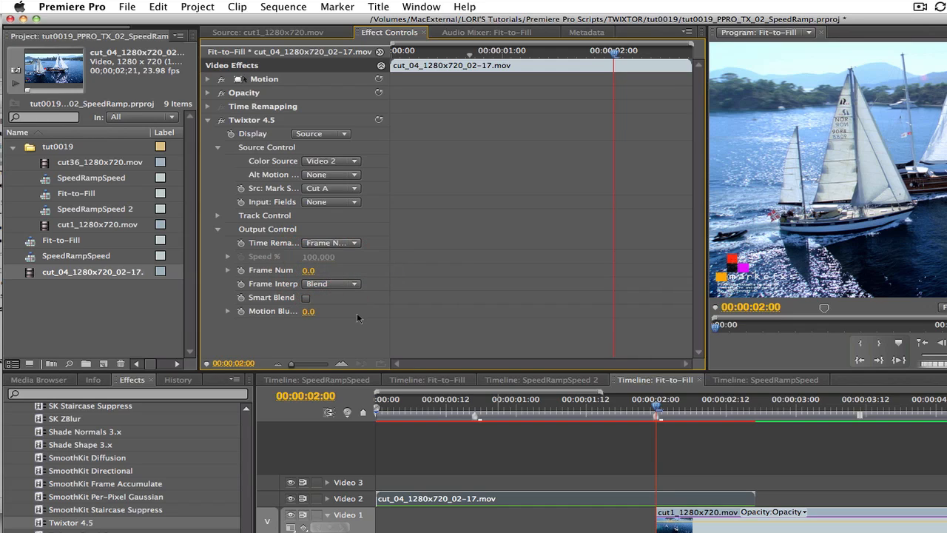
mouse_move(332, 294)
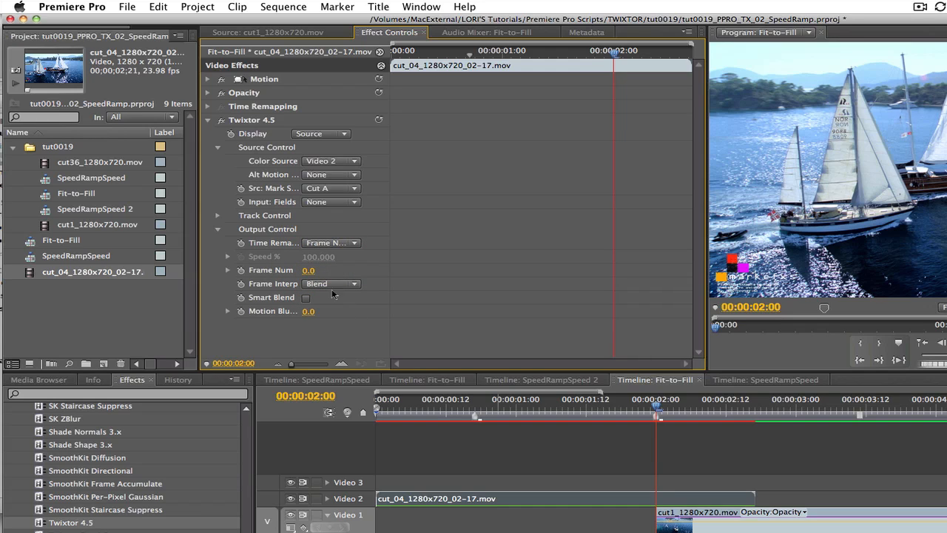
mouse_move(374, 423)
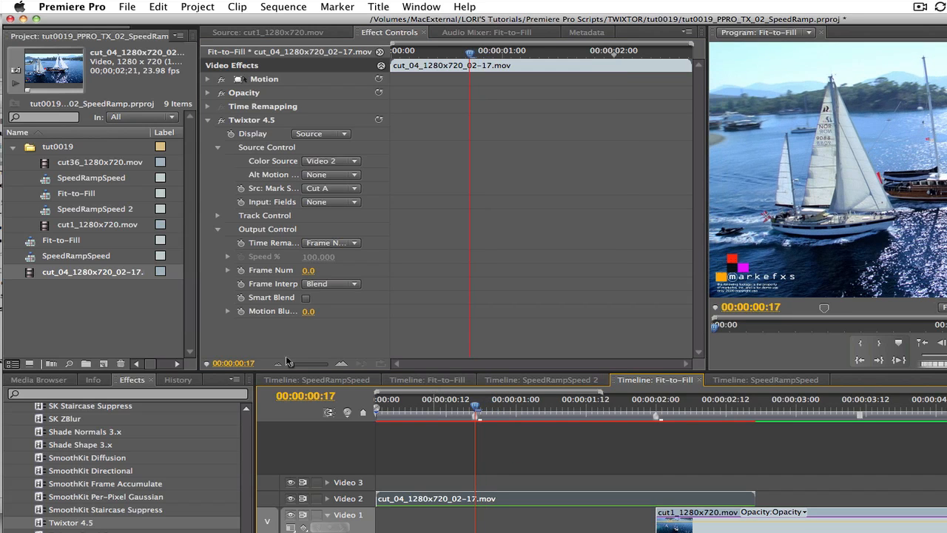
Step: Keyframe cut_04's Frame Num at 0 on the first frame and 65 on the last
click(240, 270)
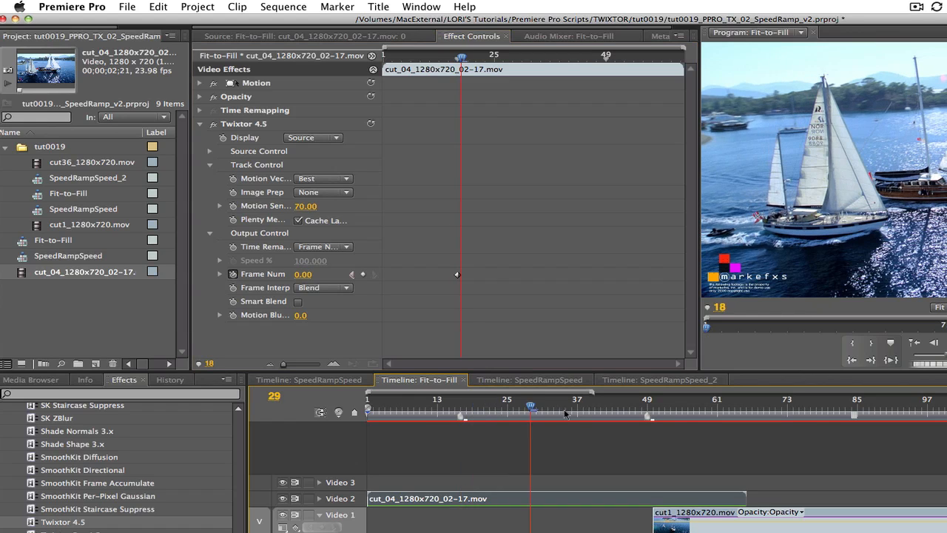
click(740, 406)
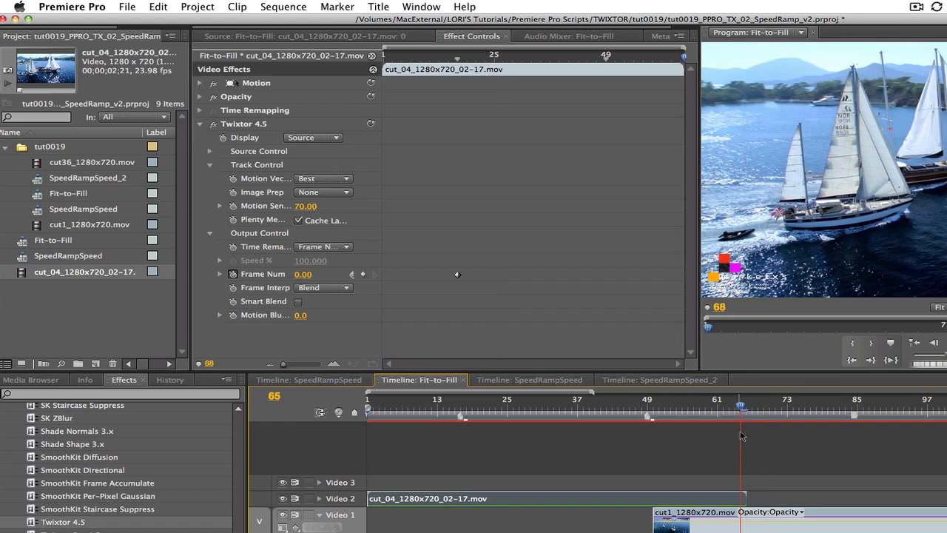
mouse_move(273, 413)
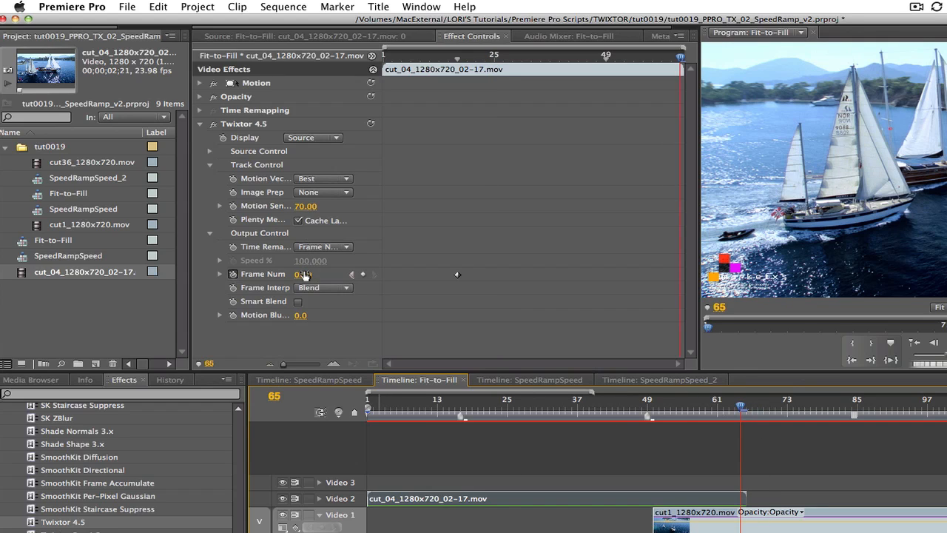
click(306, 274)
text(65)
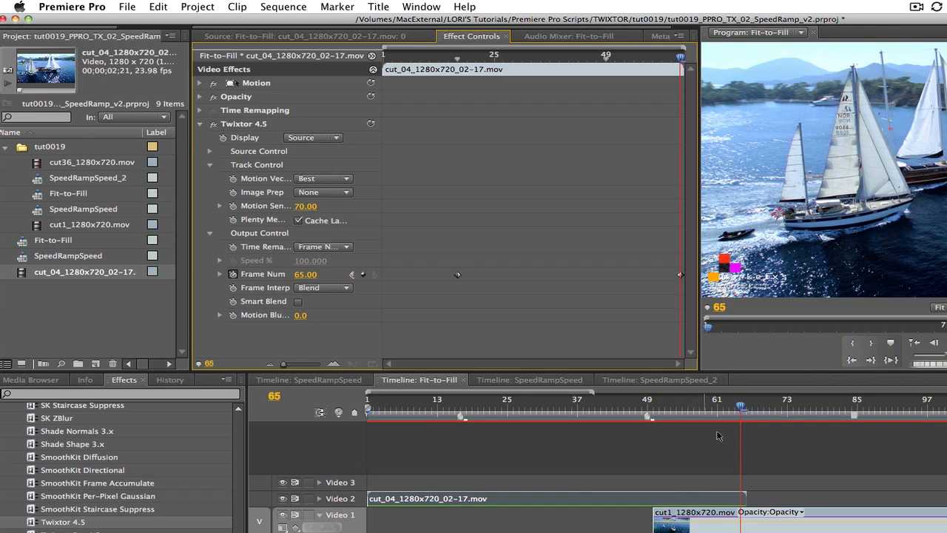
mouse_move(742, 406)
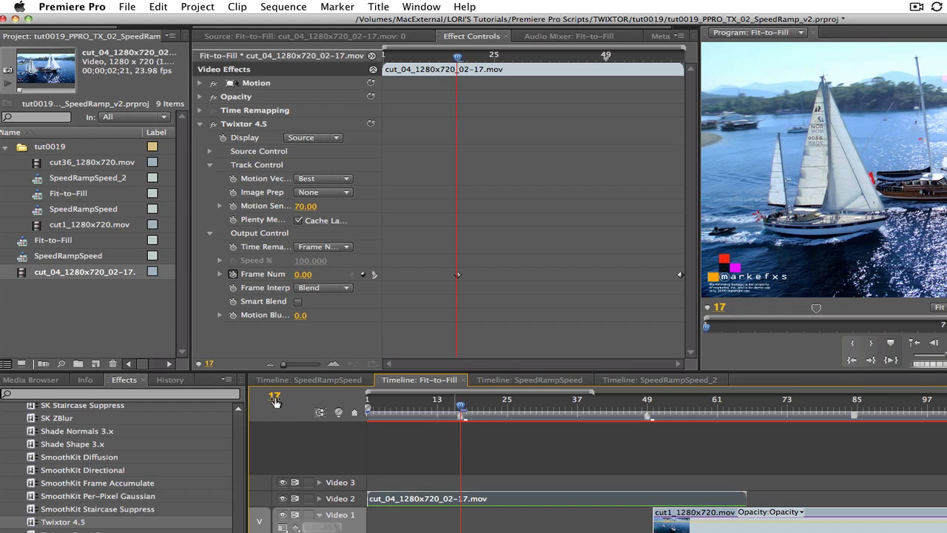
Step: Switch the timeline time display to 24 fps timecode
click(281, 396)
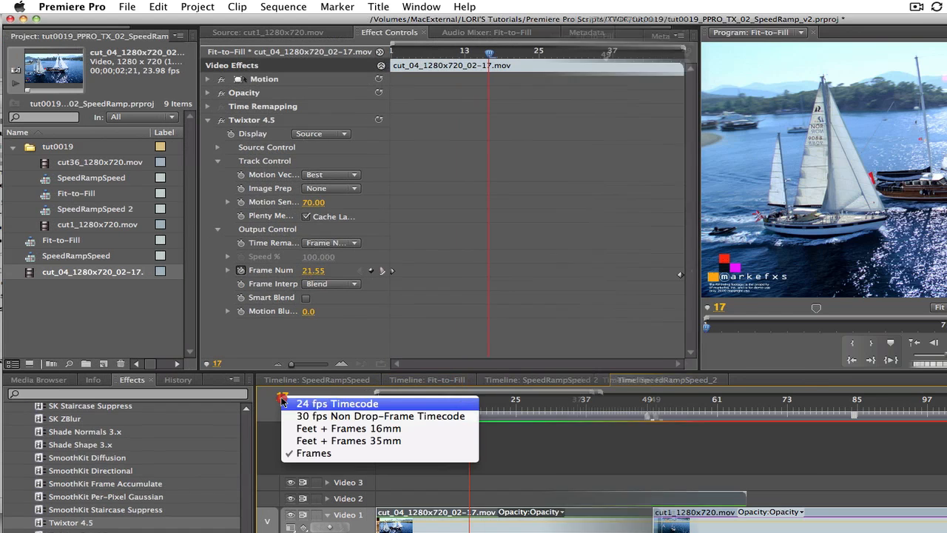
click(336, 403)
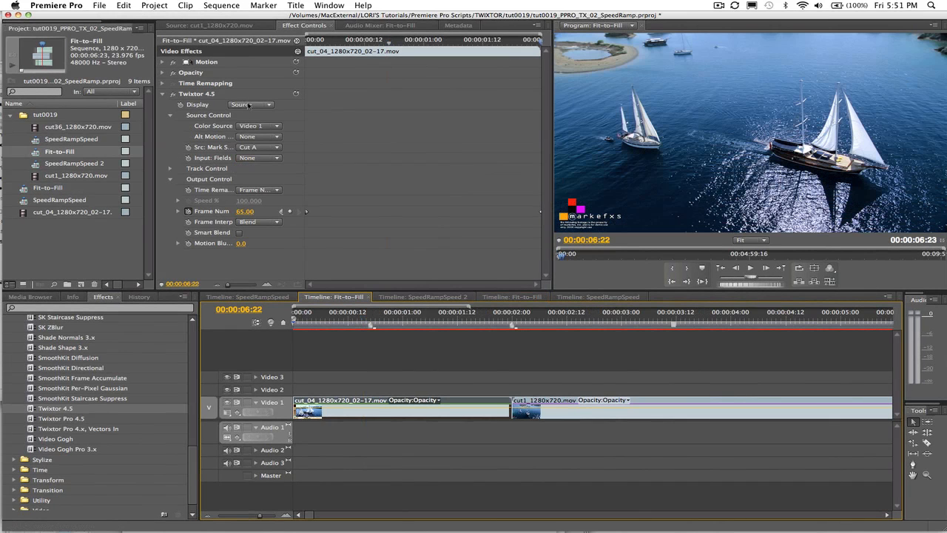
Step: Switch Twixtor on cut_04 to Twixtored Output, render the work area, and play from the start
click(250, 104)
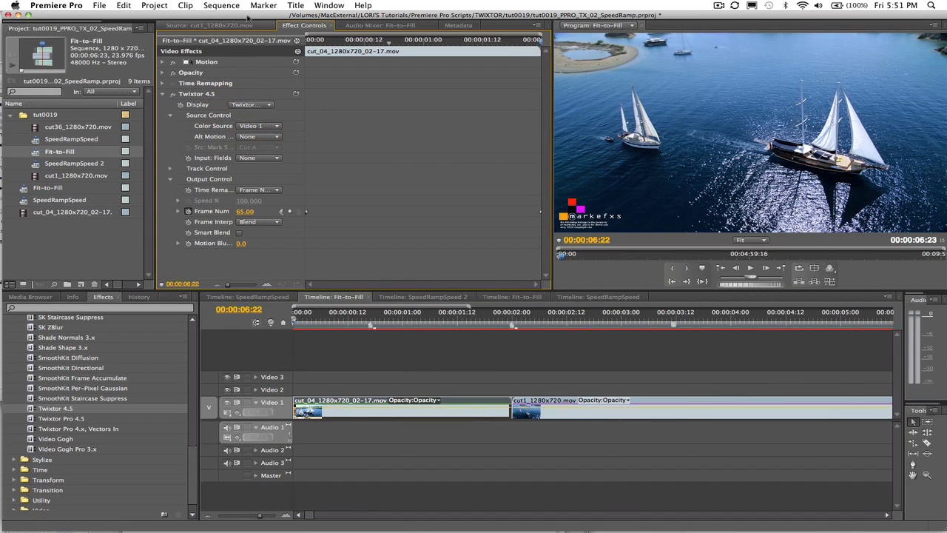
click(221, 5)
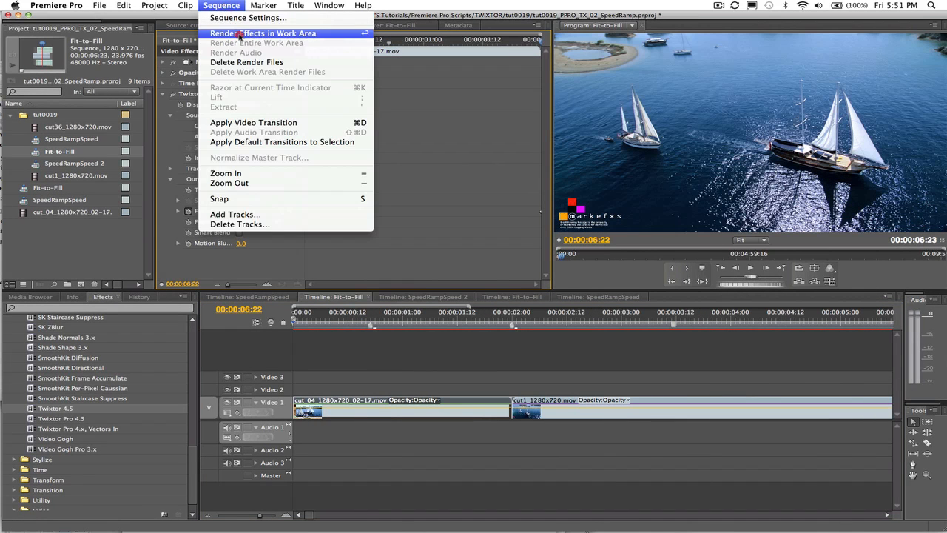
click(262, 33)
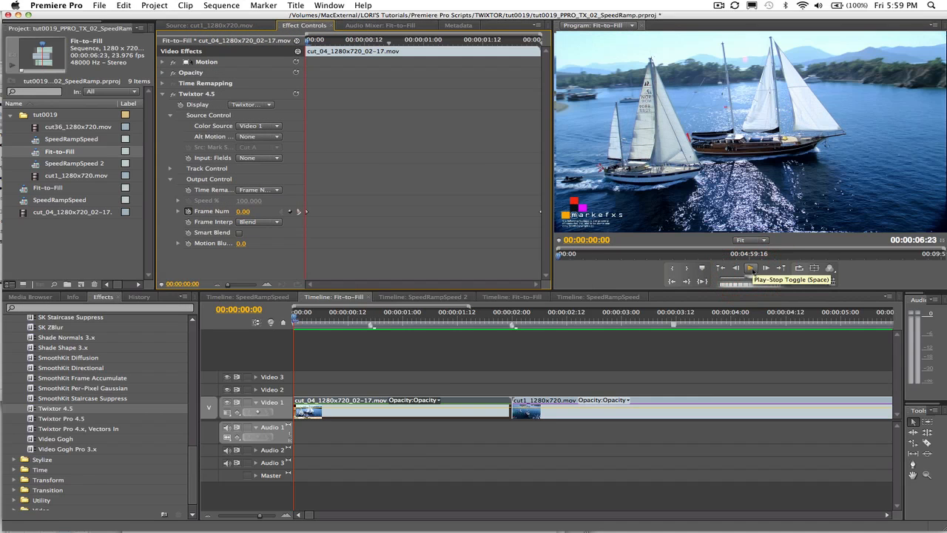
click(750, 268)
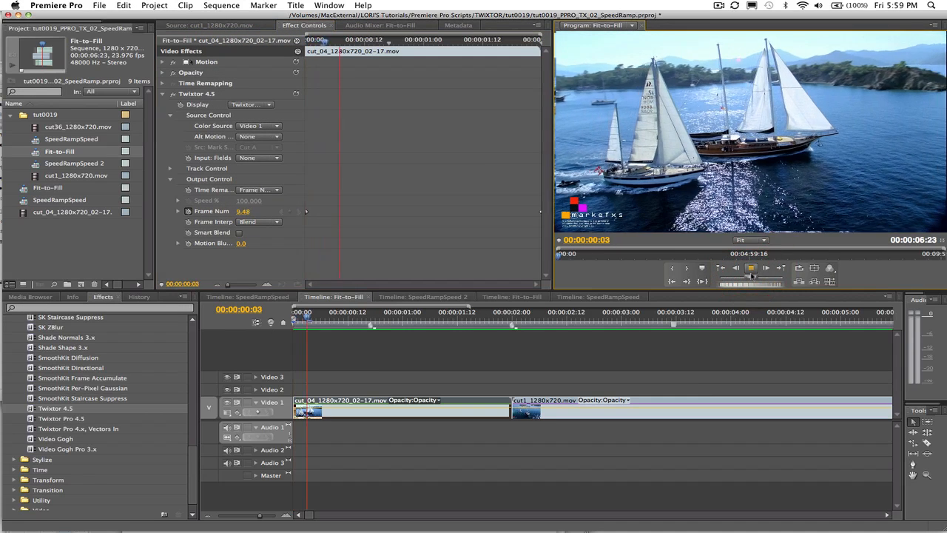